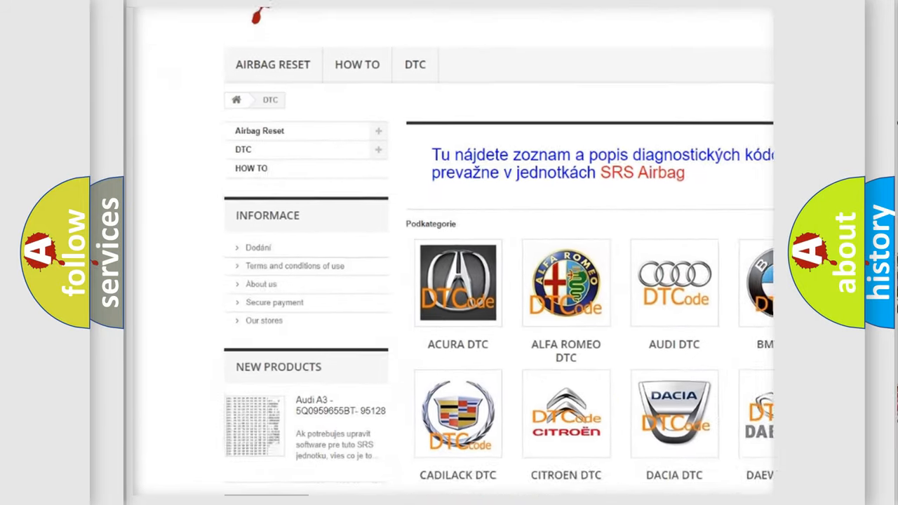
scroll("down", 3)
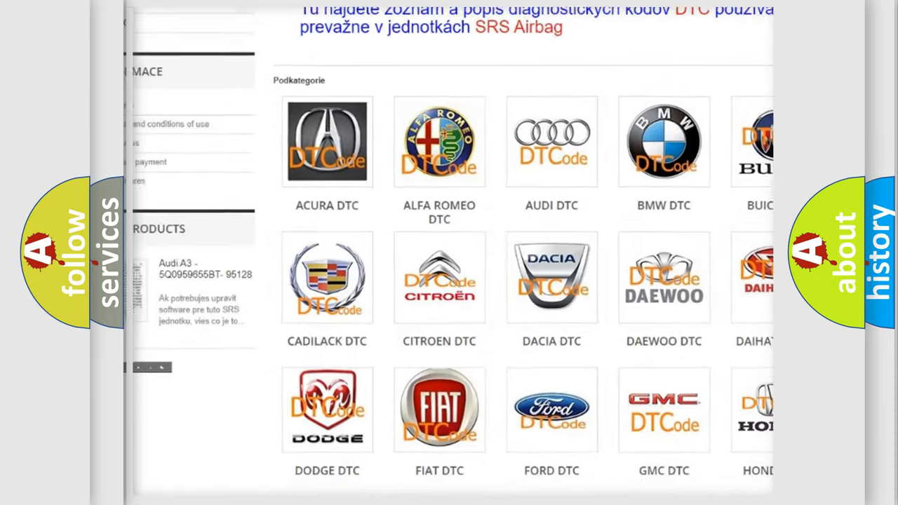
scroll("down", 3)
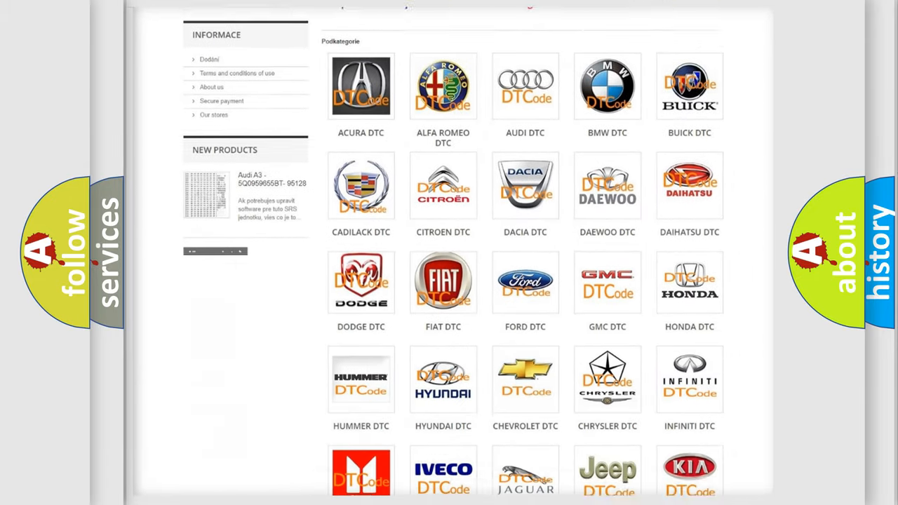
scroll("down", 3)
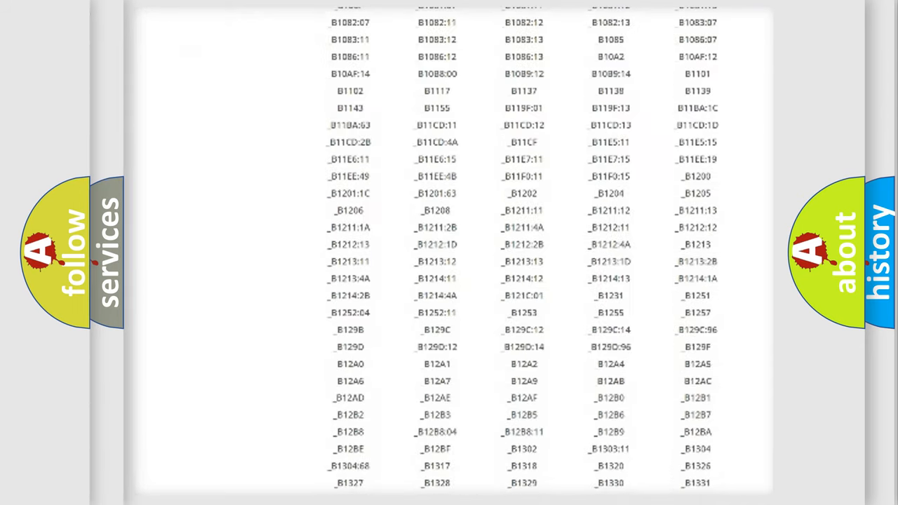
scroll("down", 3)
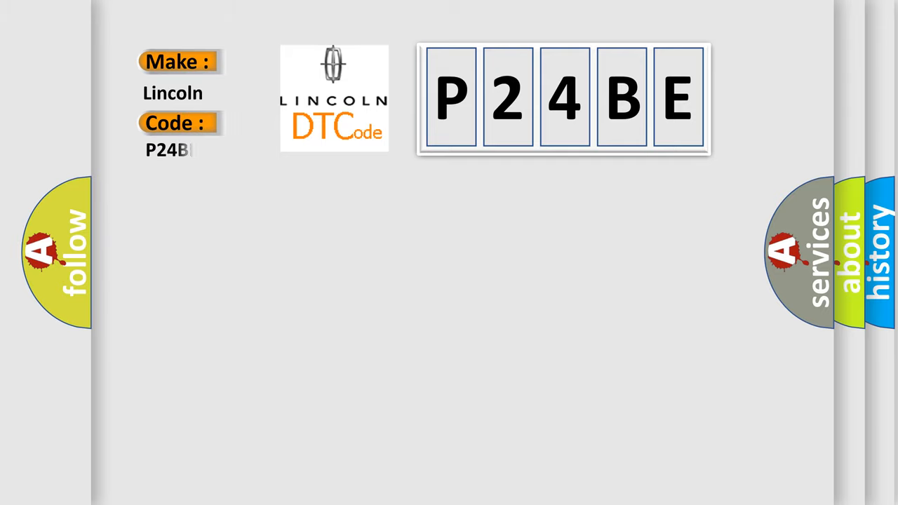
type("BE")
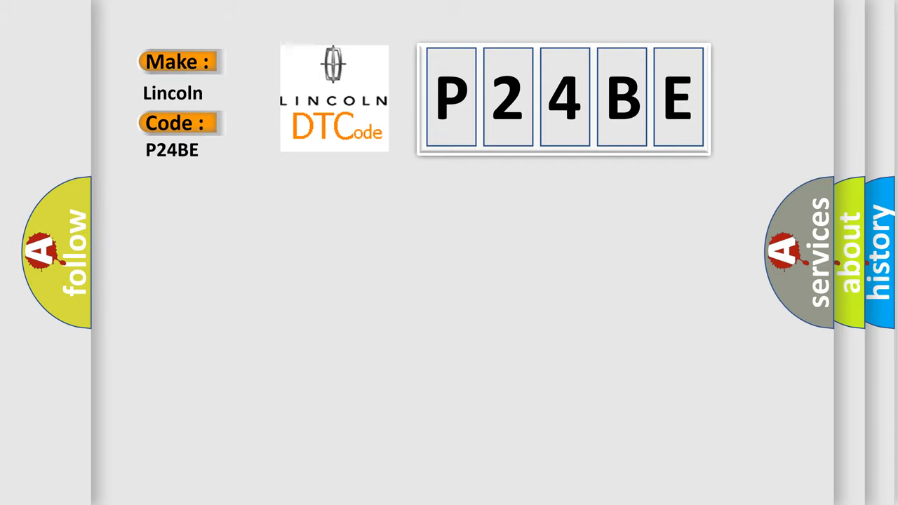